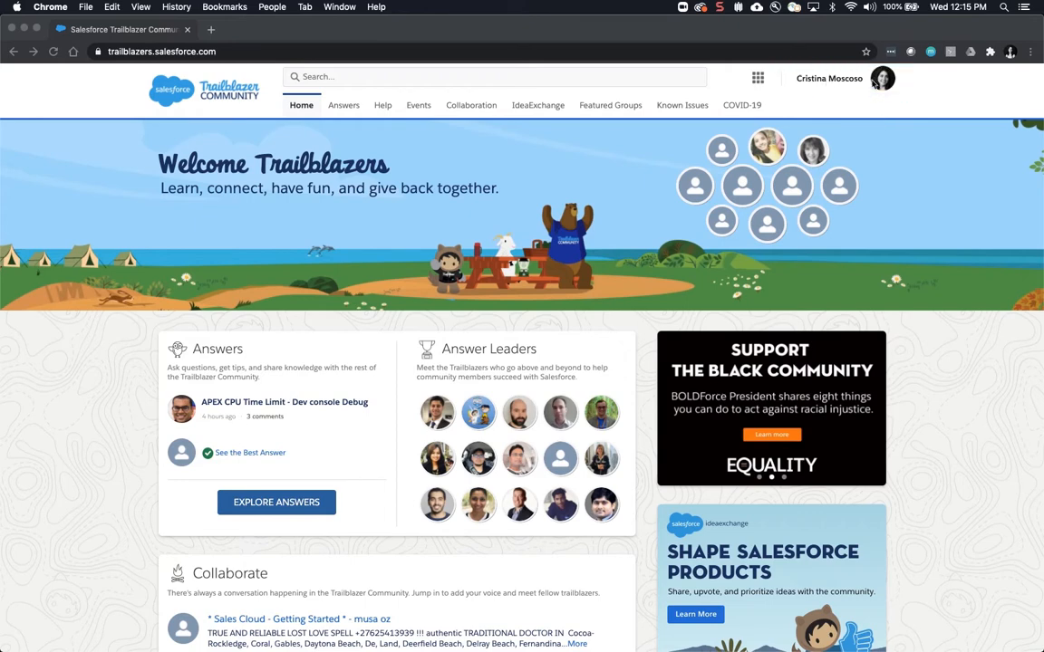
Go to your own Trailblazer Community profile page via the avatar's account menu.
left_click(892, 78)
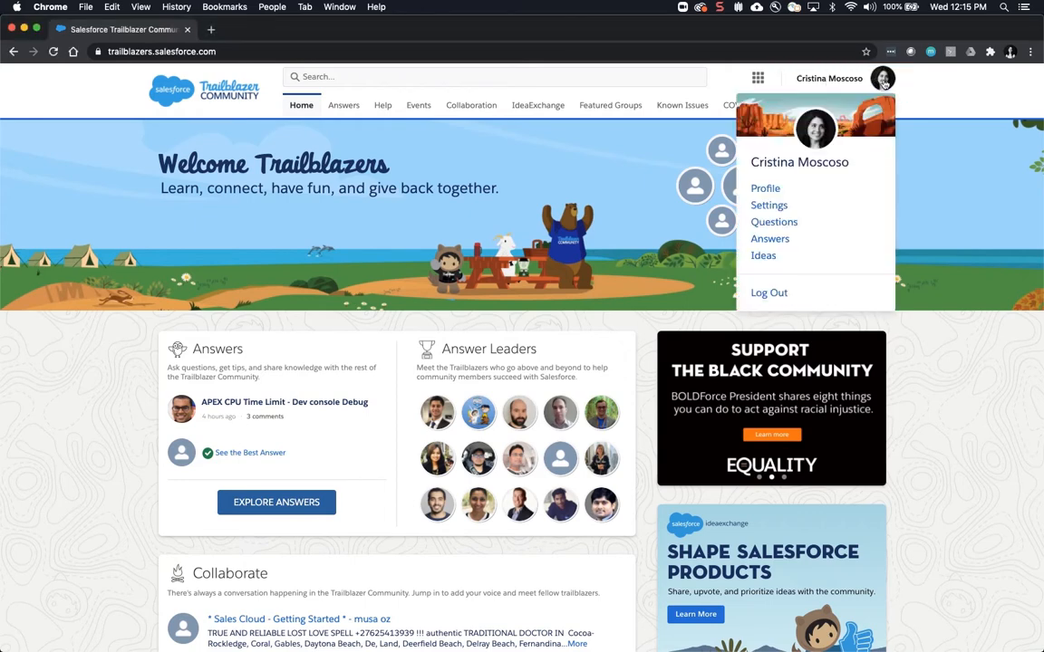
mouse_move(765, 188)
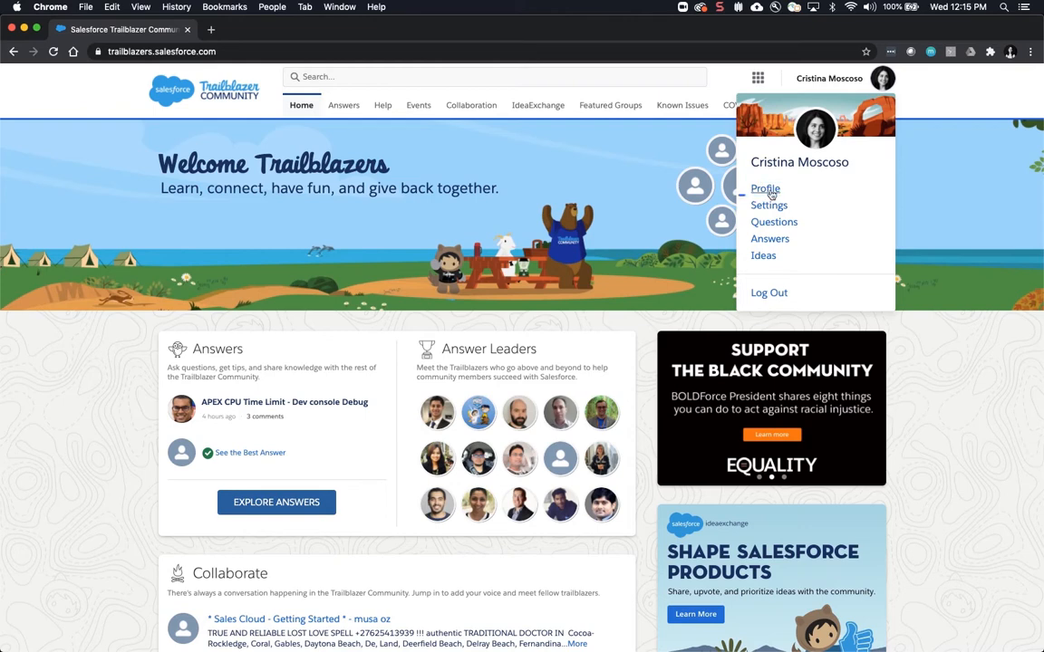
left_click(765, 188)
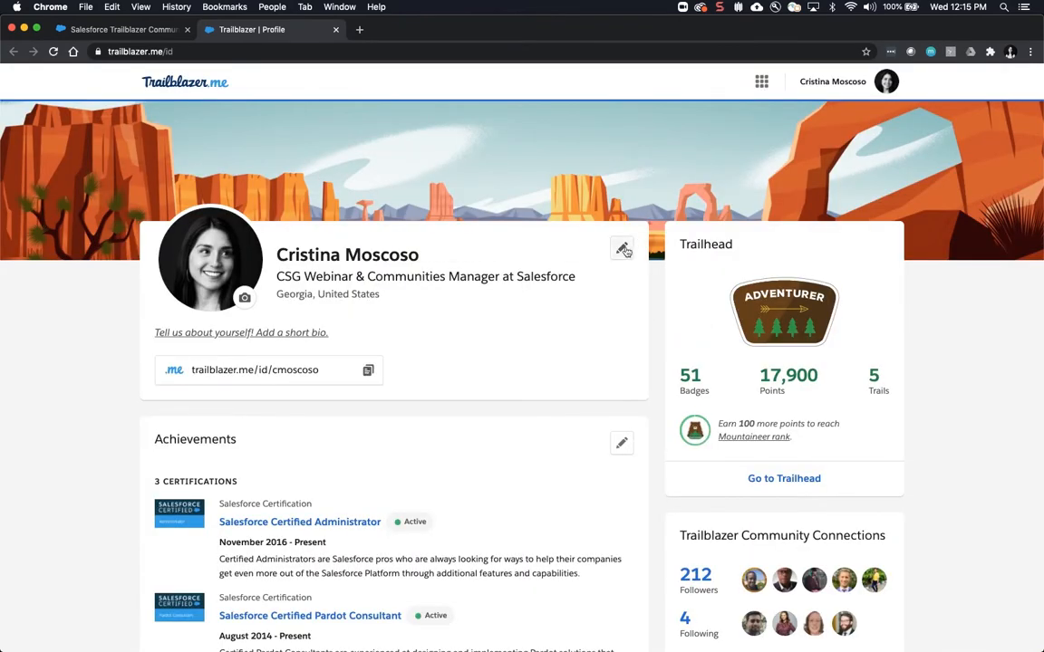
mouse_move(619, 250)
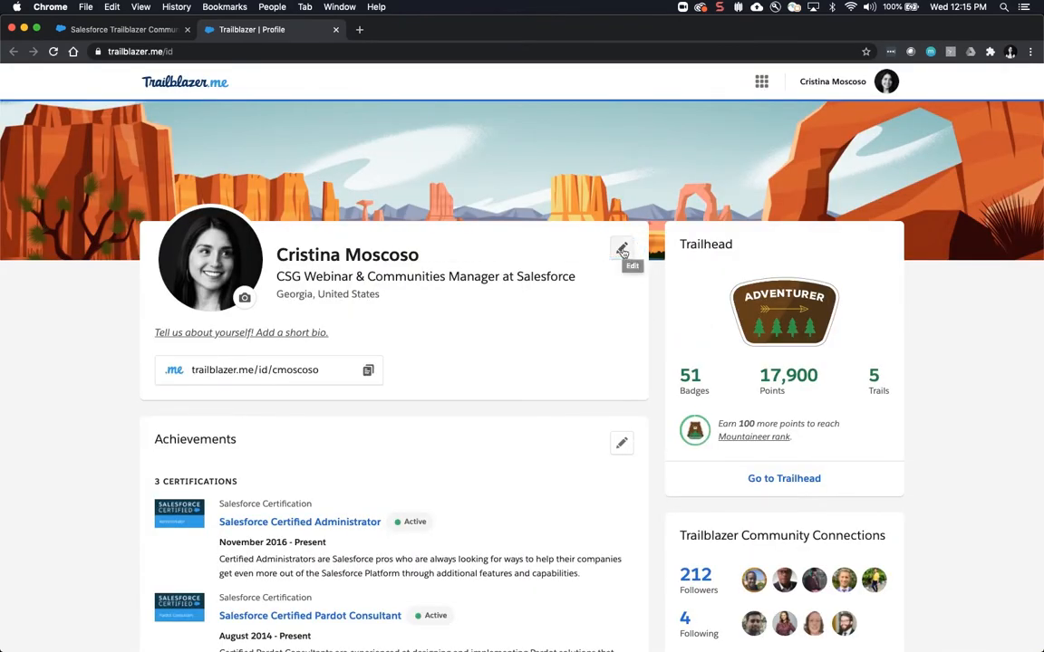
Bring up the Edit profile form showing name, title, role and pronouns fields.
left_click(620, 252)
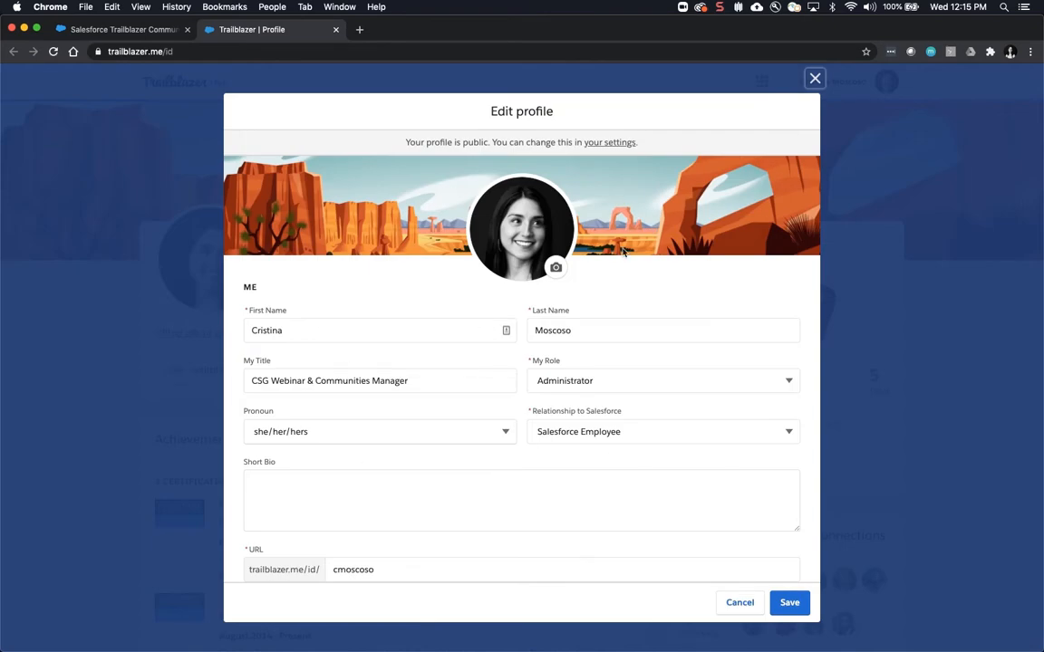
mouse_move(707, 202)
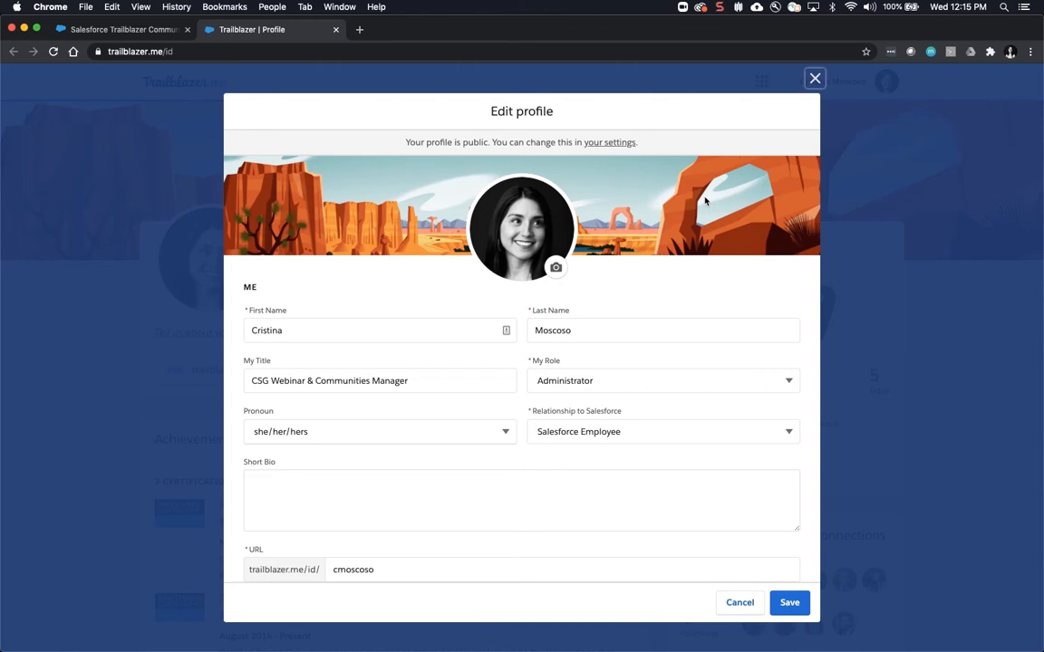
mouse_move(670, 141)
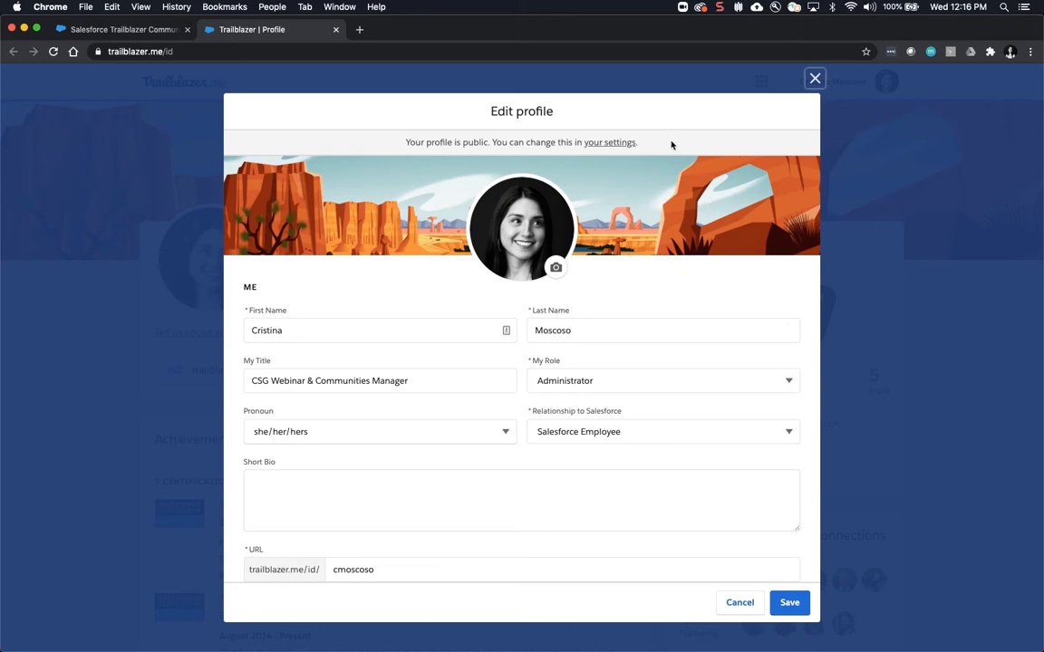
mouse_move(455, 292)
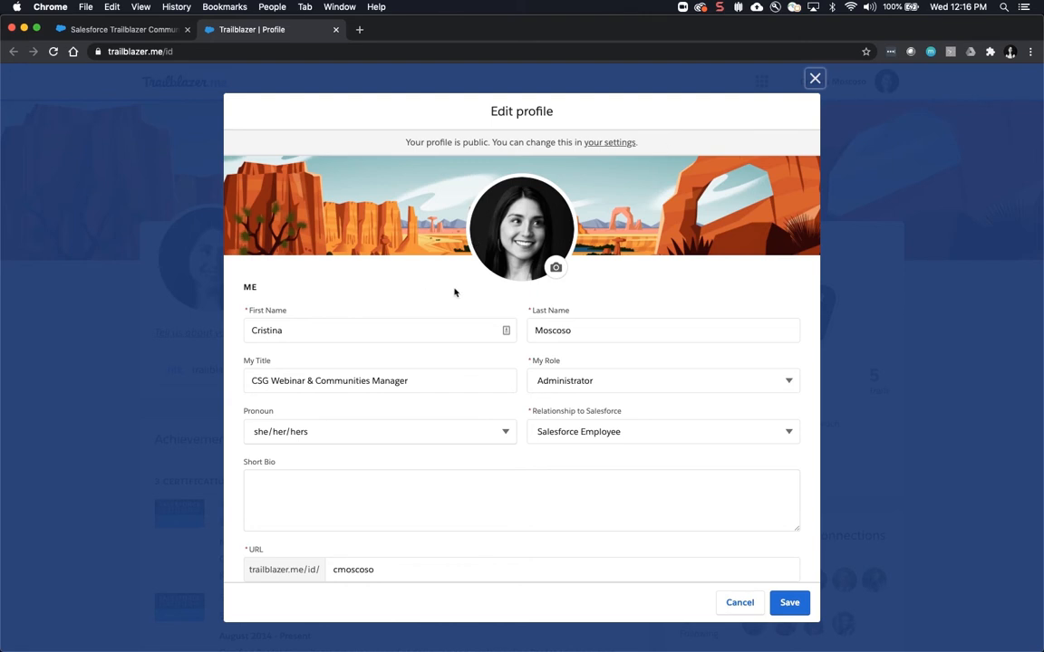
mouse_move(536, 199)
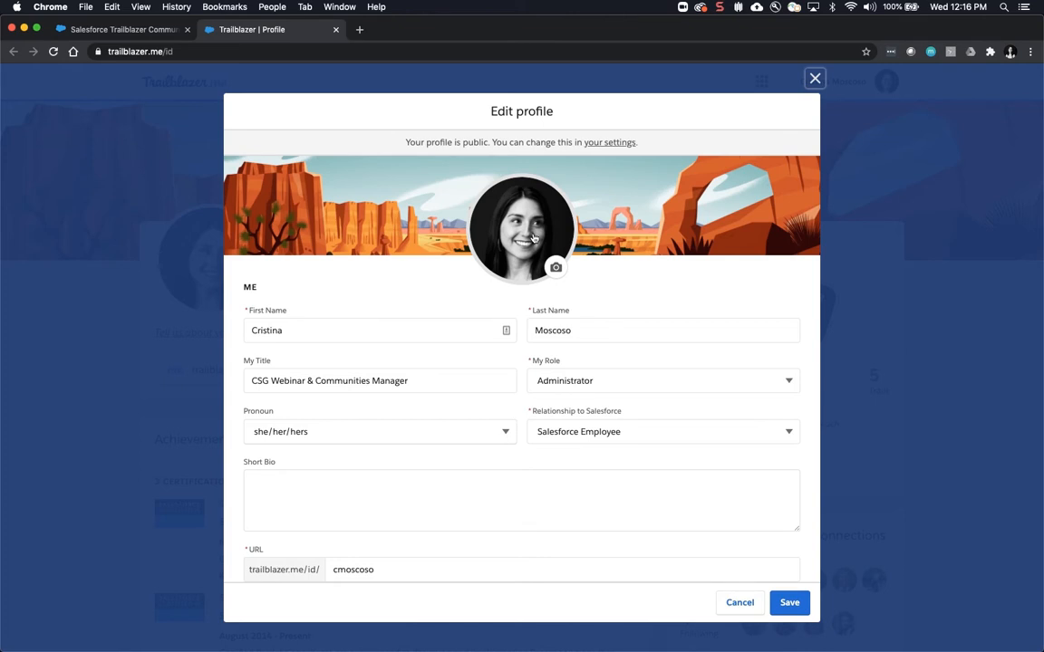
mouse_move(554, 243)
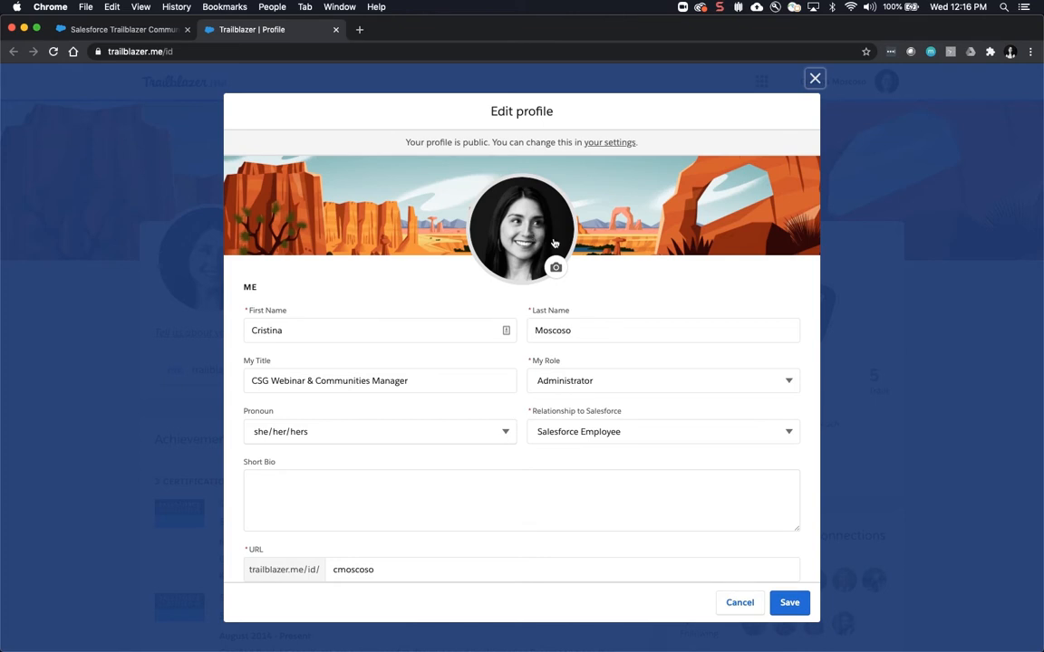
mouse_move(554, 268)
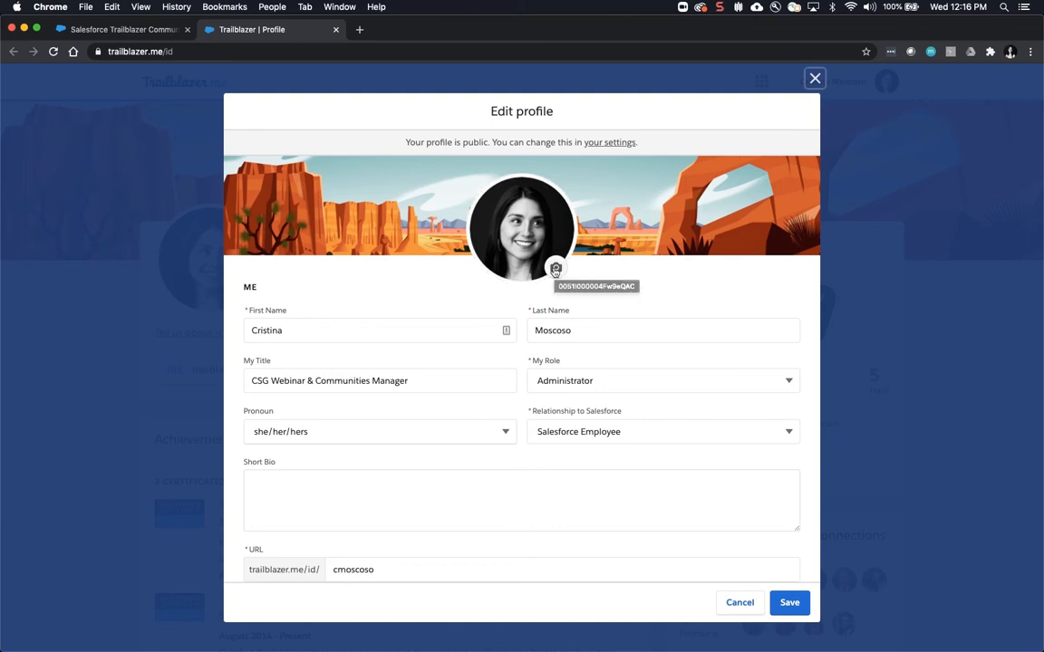
mouse_move(328, 314)
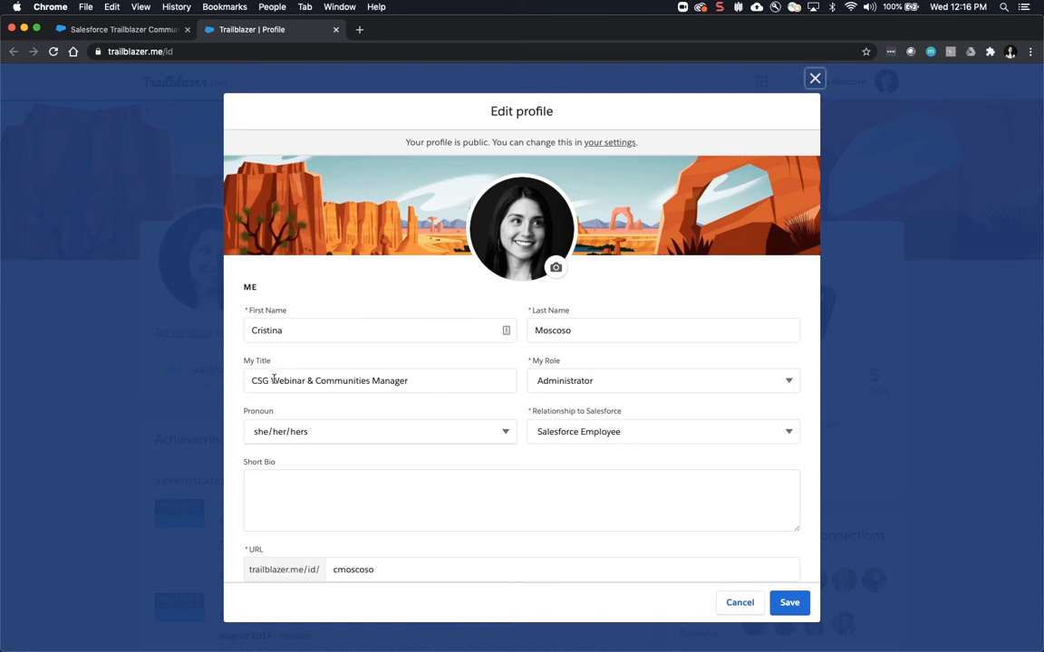
mouse_move(399, 380)
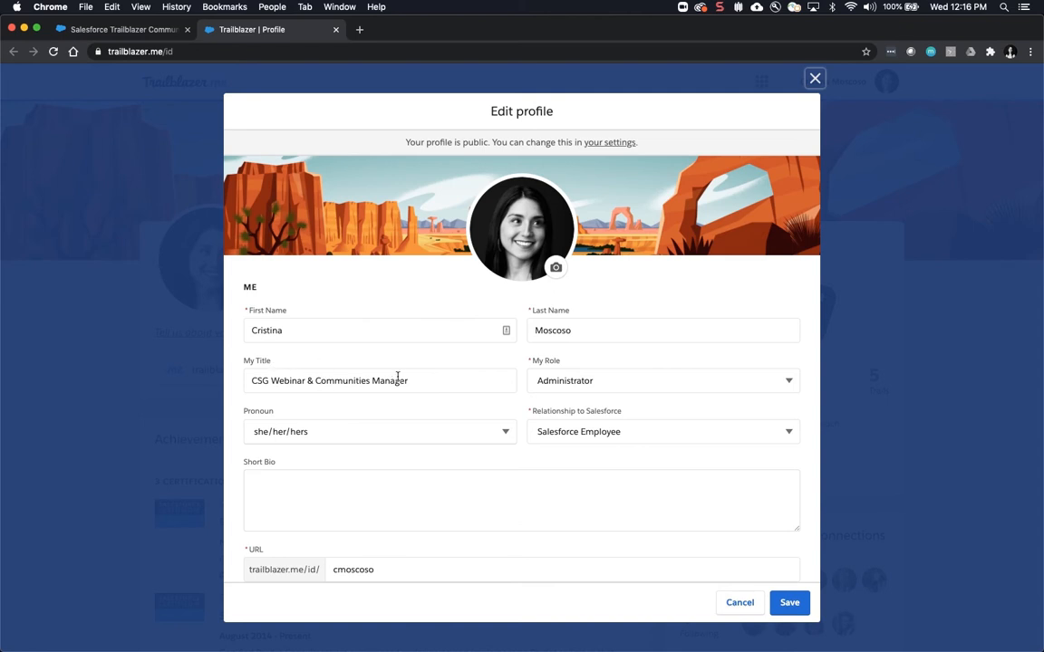
mouse_move(750, 381)
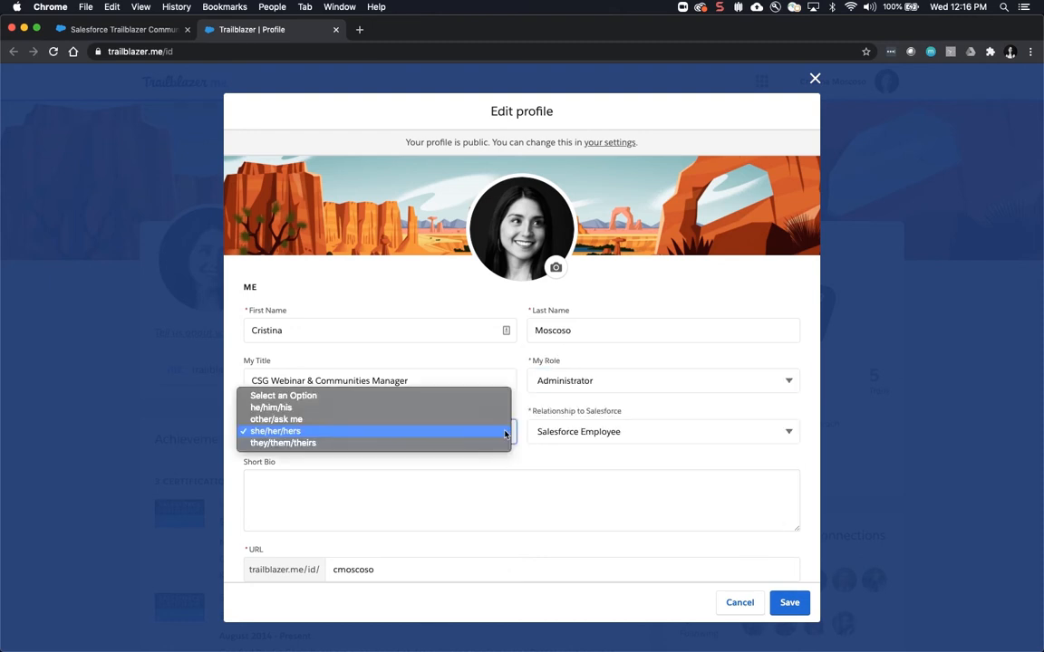
mouse_move(533, 435)
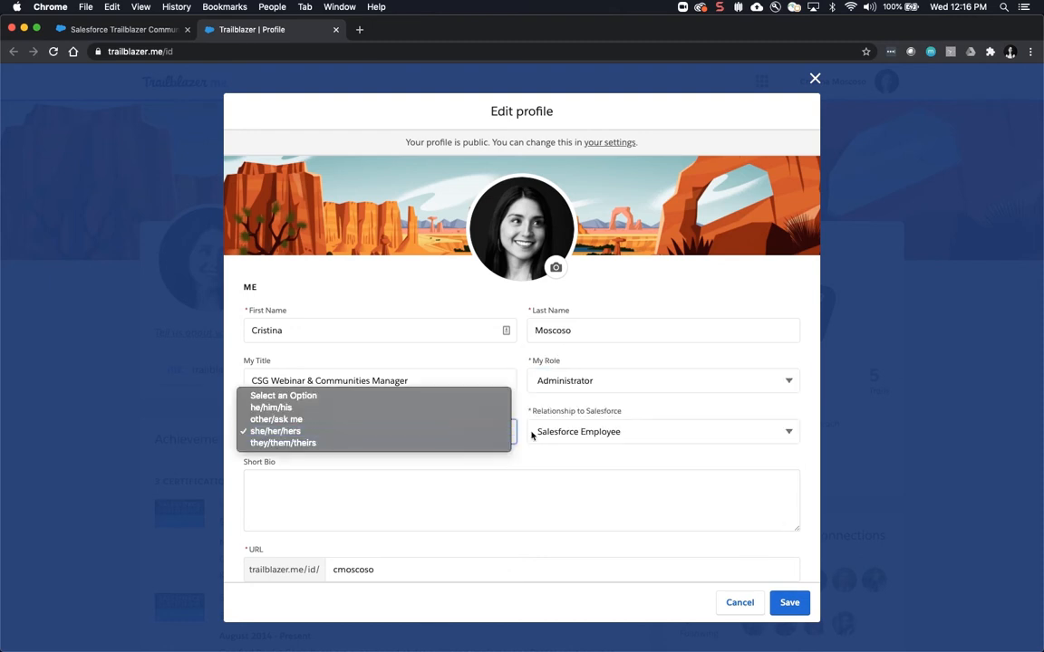
mouse_move(526, 433)
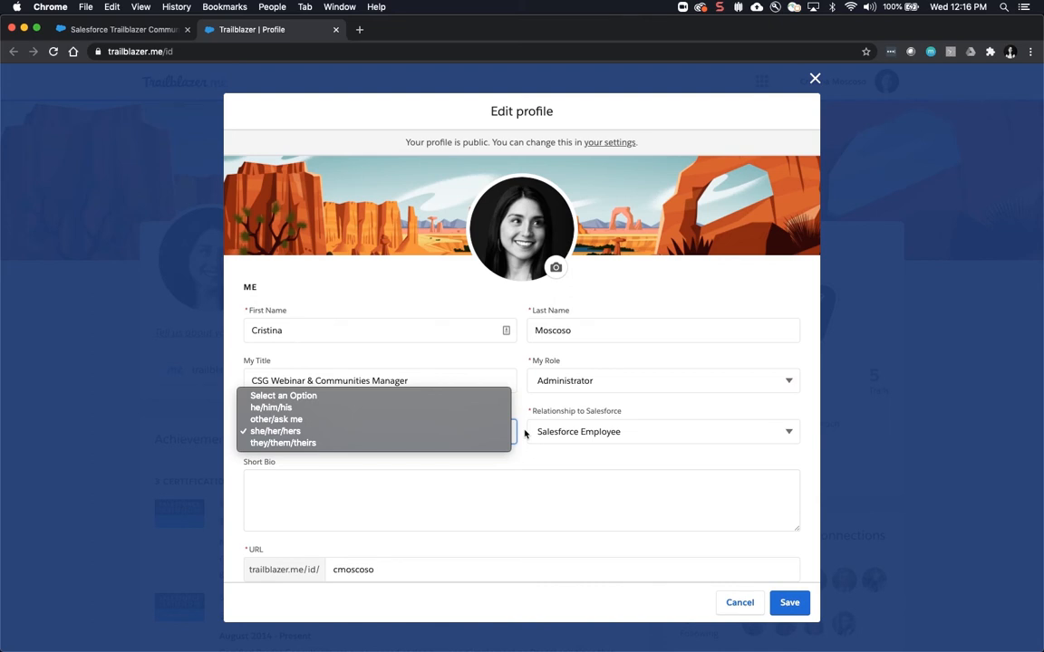
left_click(275, 432)
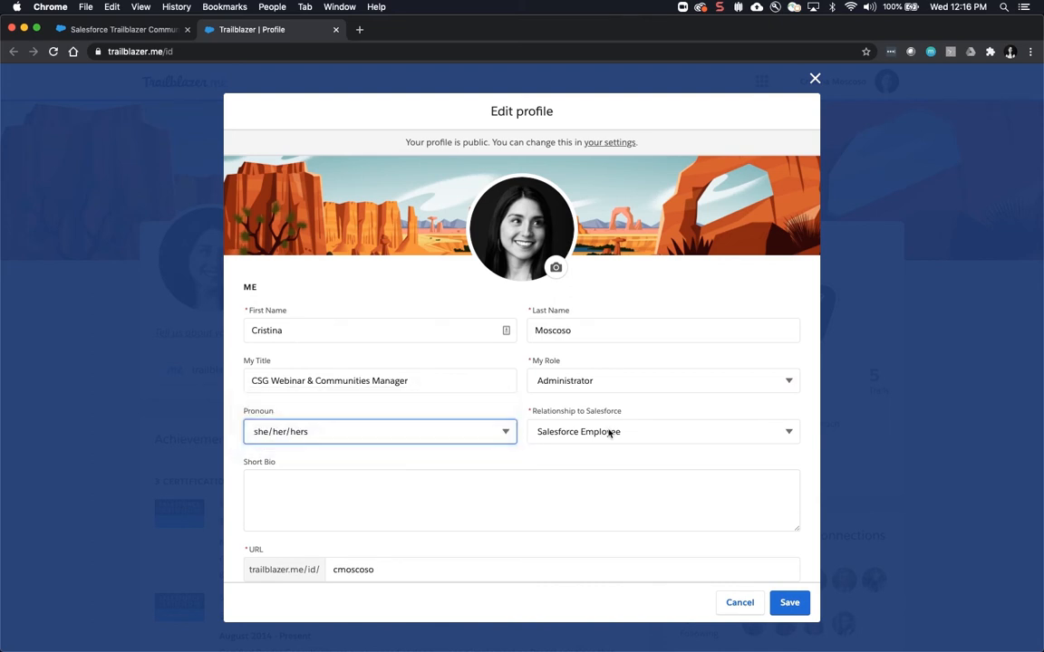
left_click(663, 431)
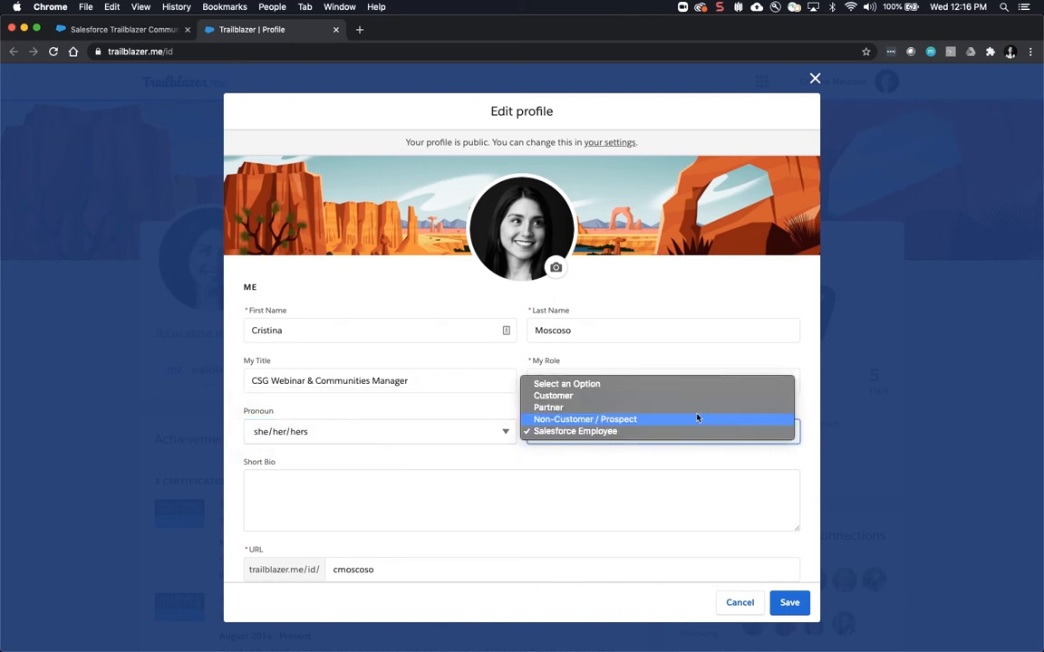
mouse_move(630, 408)
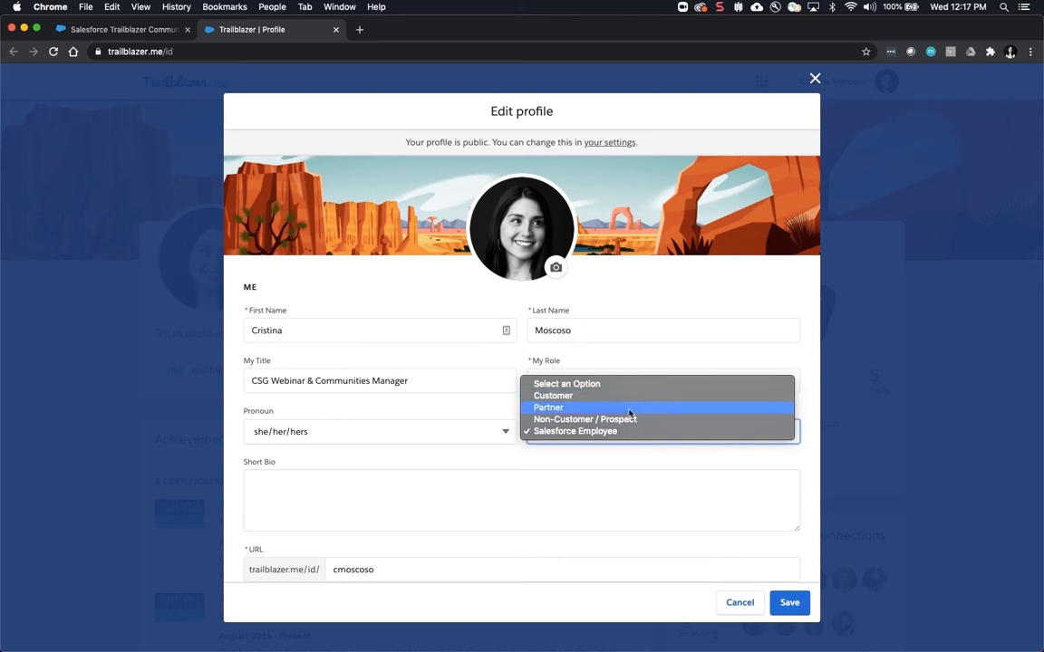
mouse_move(634, 440)
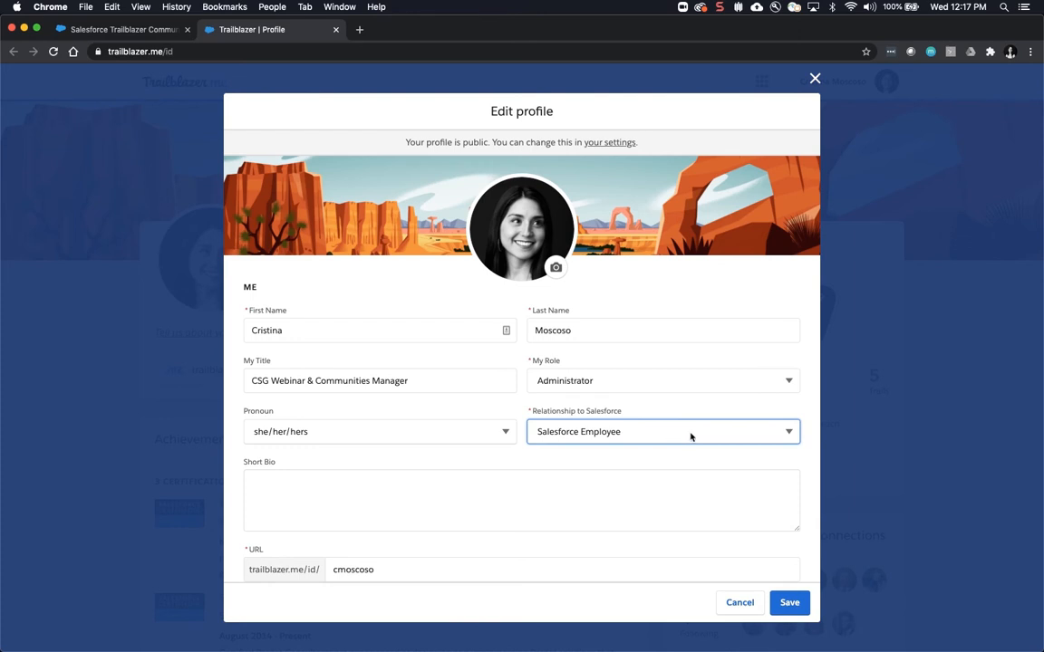
left_click(317, 501)
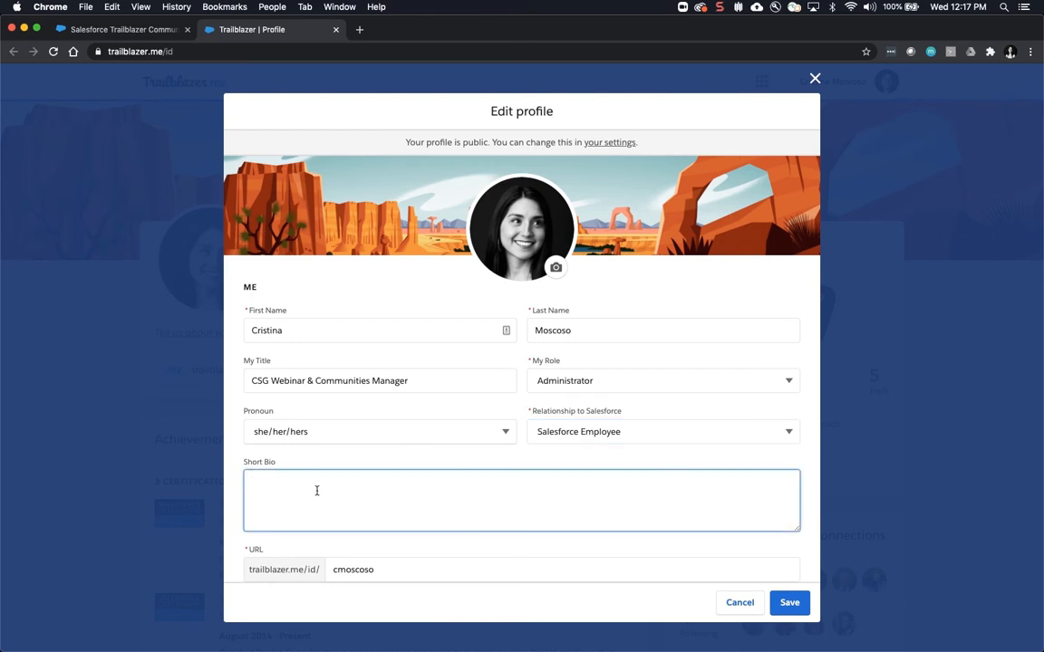
left_click(317, 491)
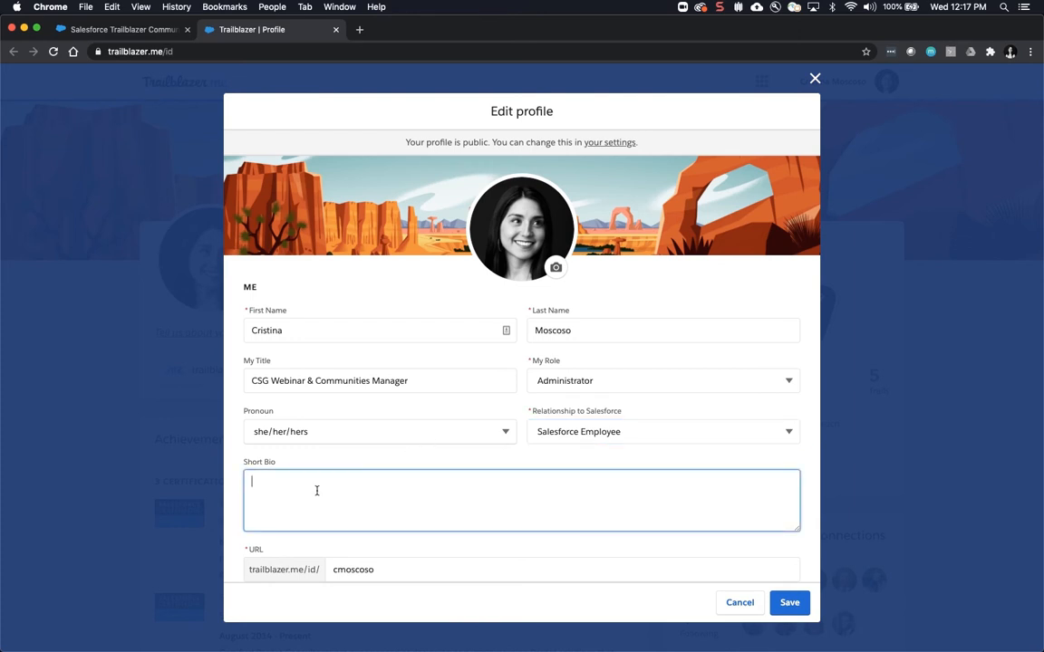
scroll("down", 3)
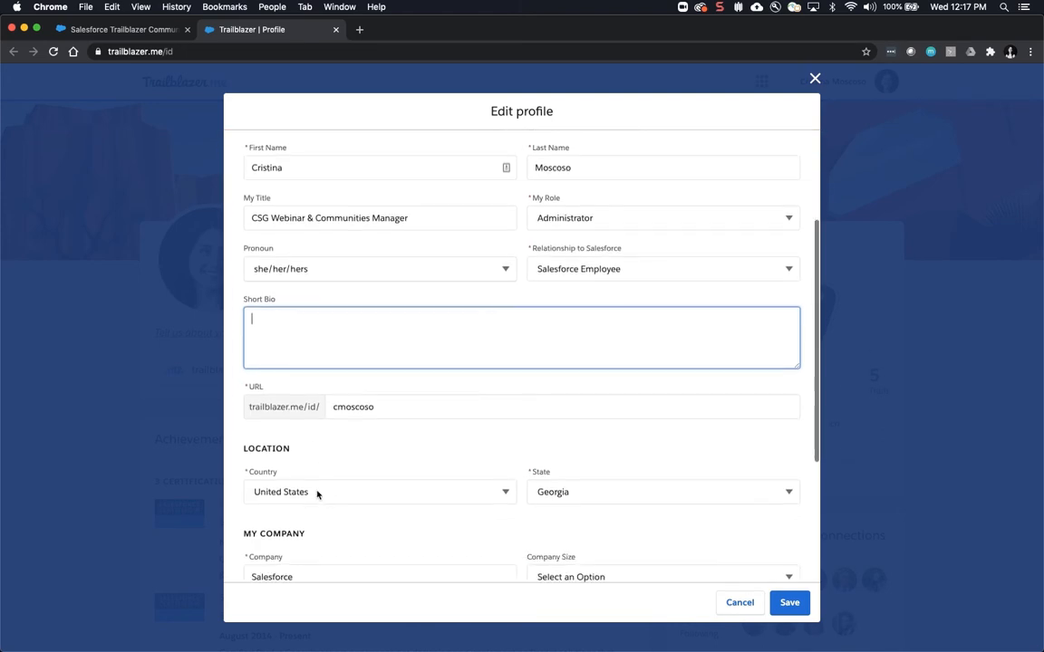
scroll("down", 3)
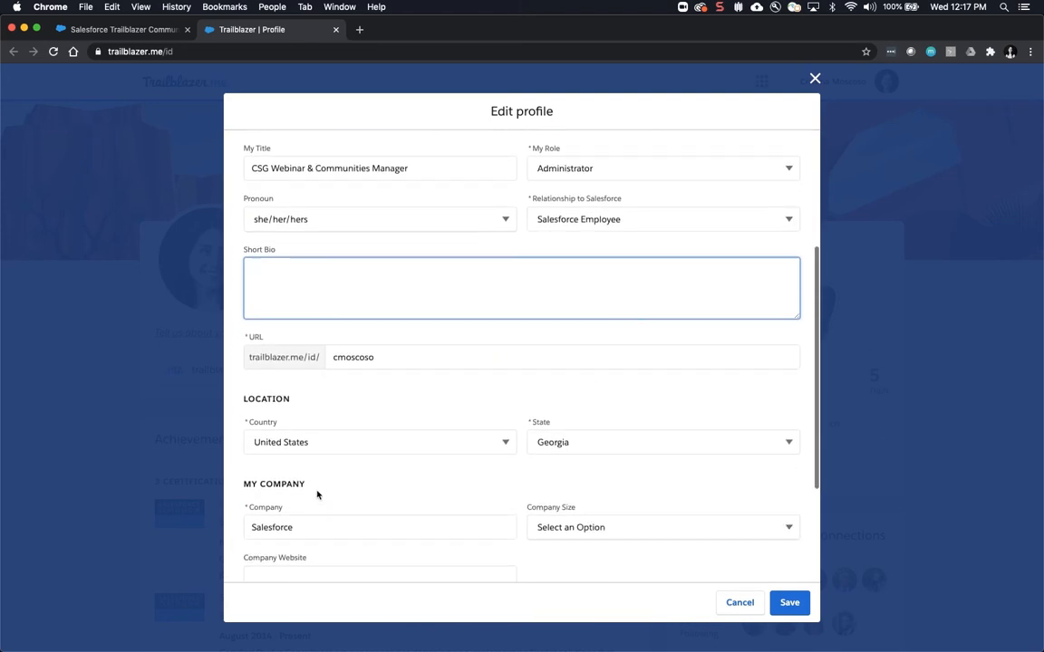
left_click(522, 287)
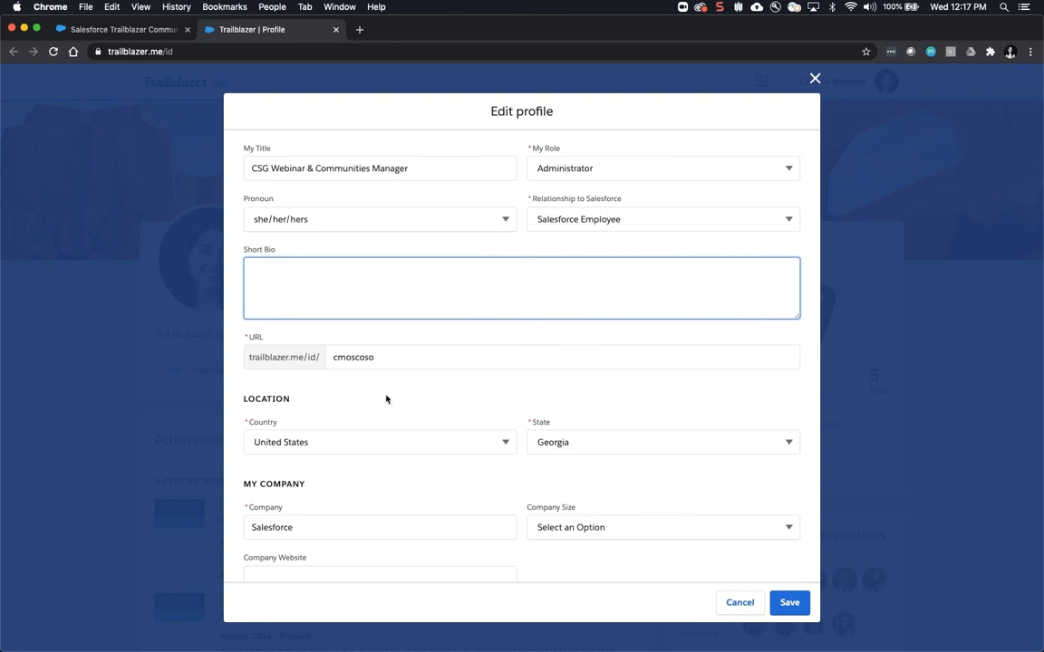
mouse_move(322, 336)
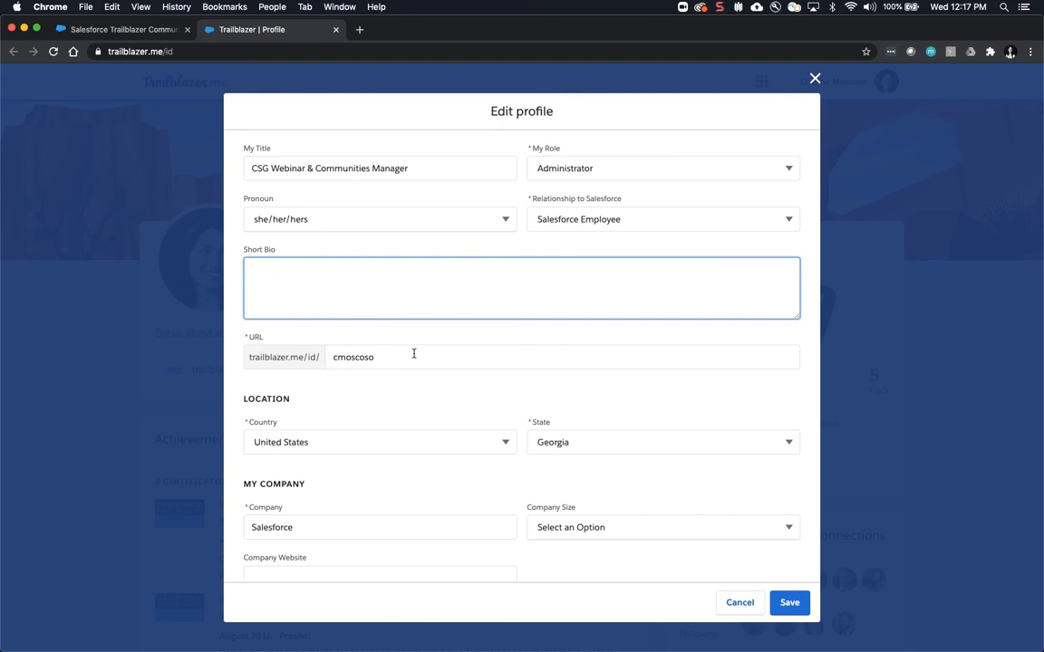
mouse_move(408, 356)
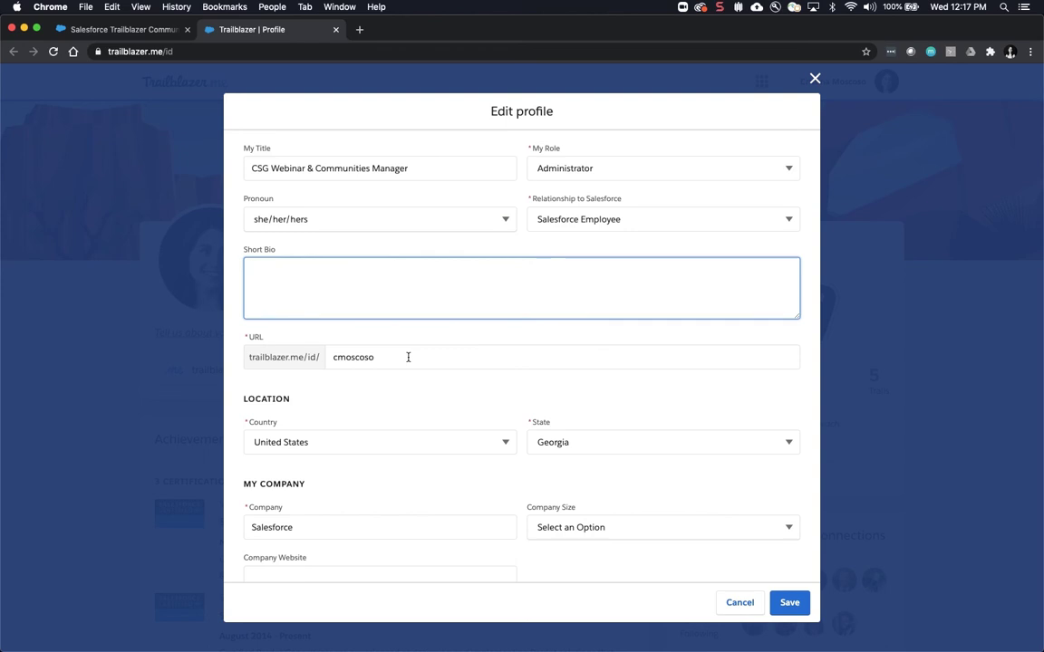
mouse_move(402, 384)
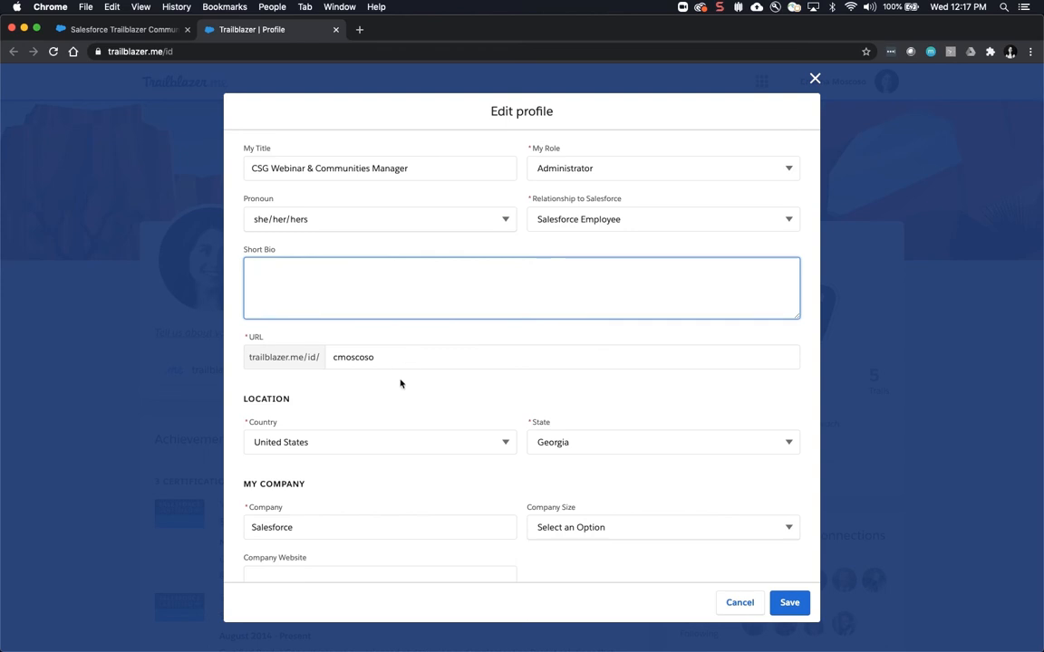
scroll("down", 3)
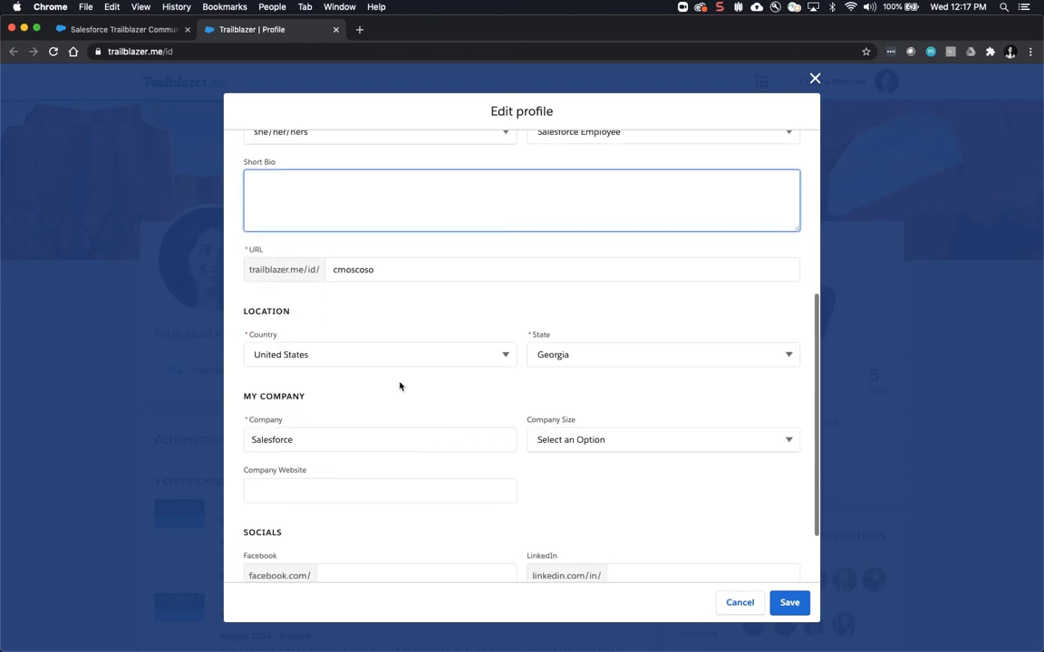
mouse_move(576, 344)
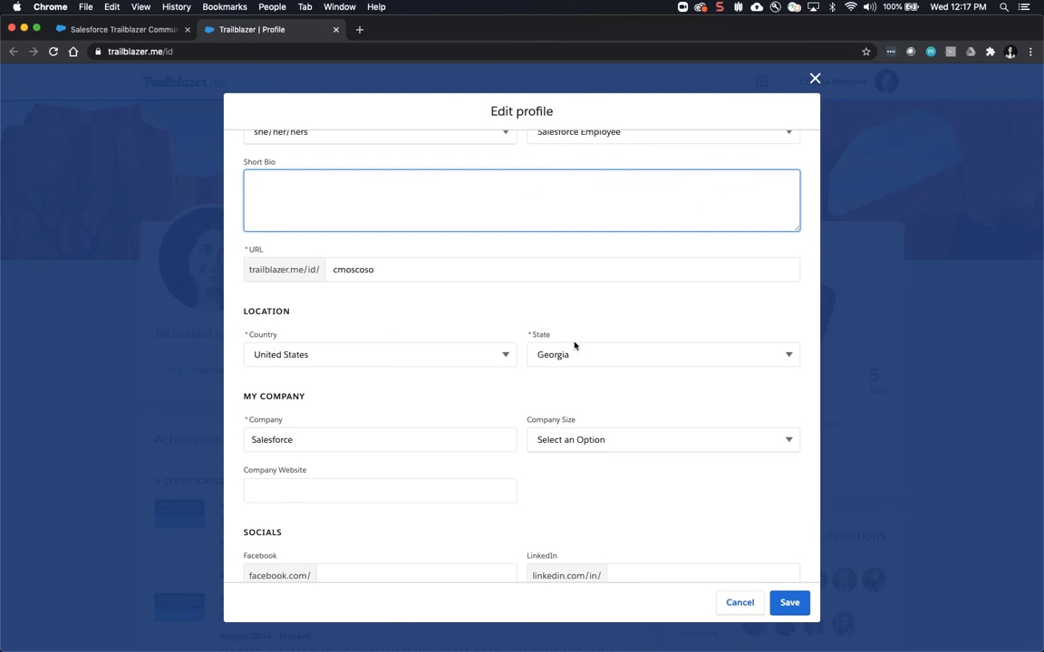
mouse_move(609, 413)
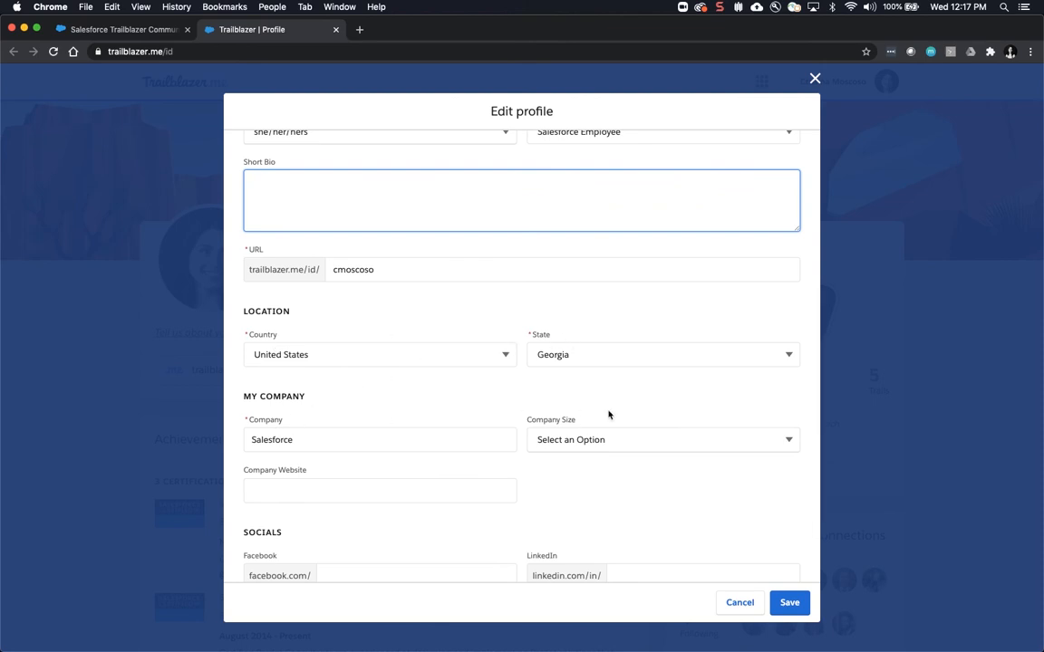
scroll("down", 3)
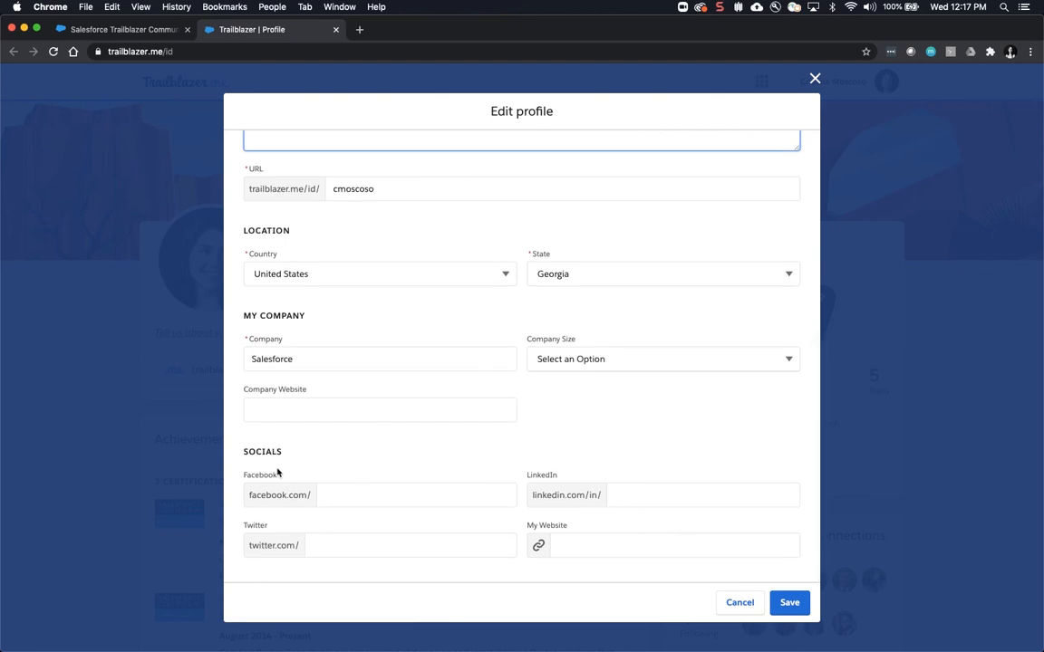
mouse_move(435, 473)
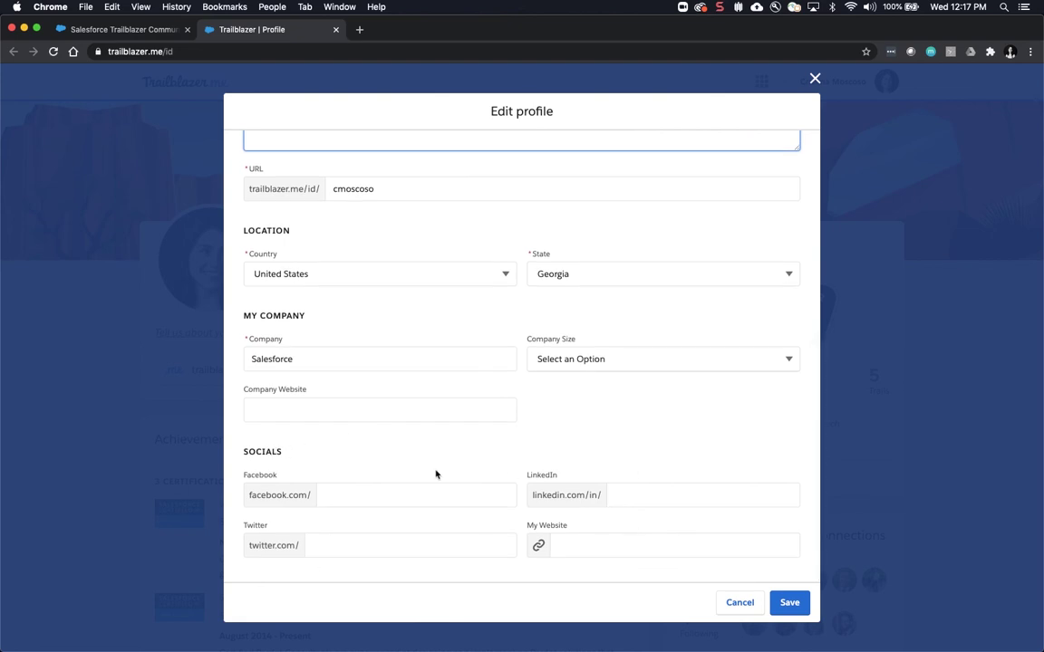
mouse_move(490, 381)
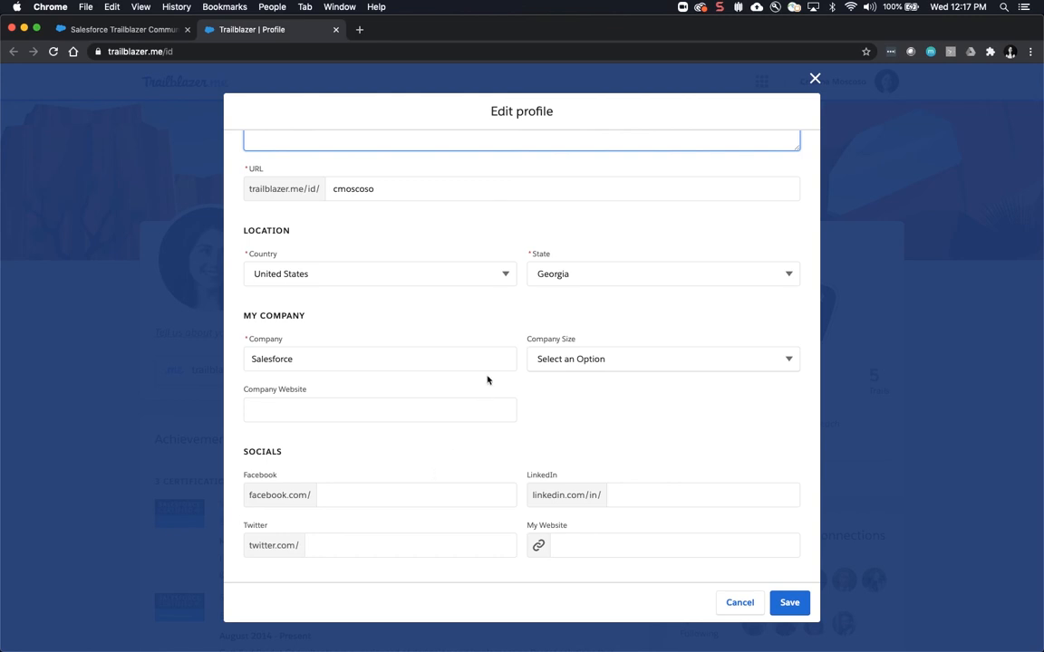